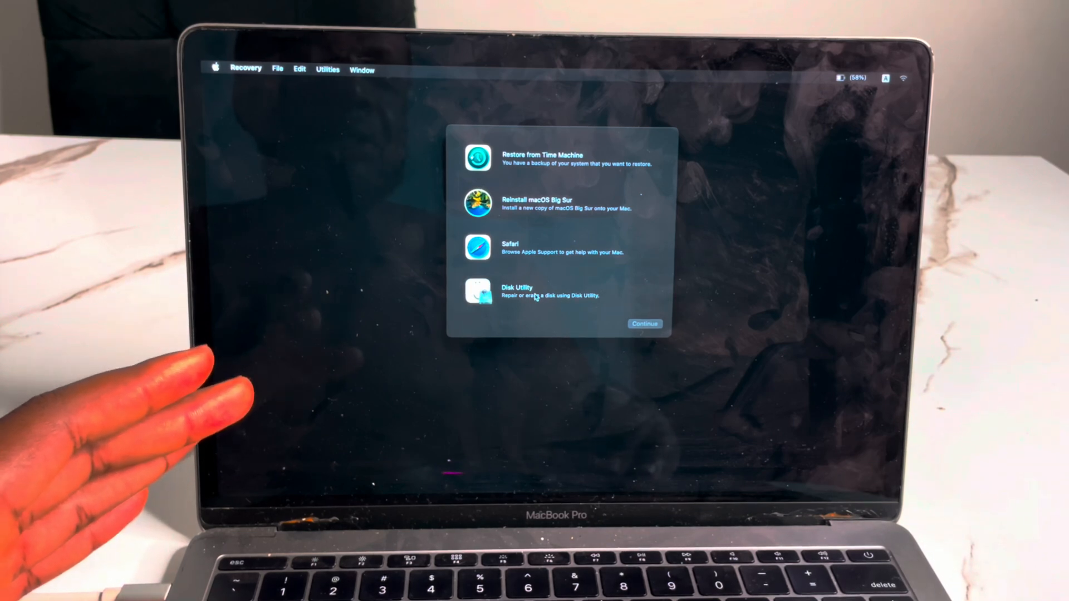
mouse_move(546, 211)
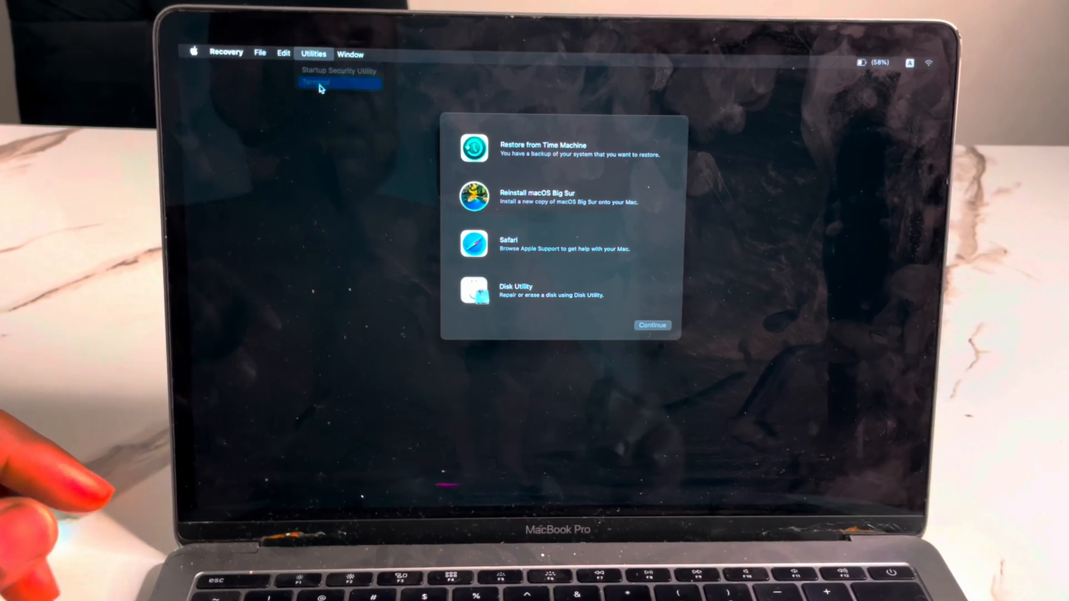
Run resetpassword in Terminal to launch the Reset Password assistant listing softtouchcomputers.
click(315, 82)
text(resetpass)
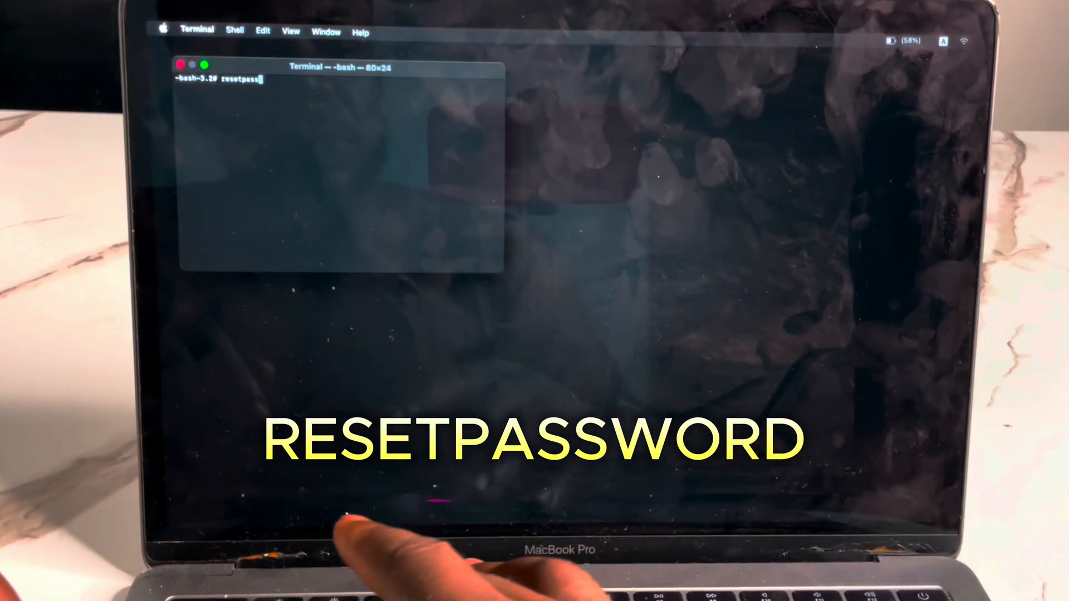
text(word)
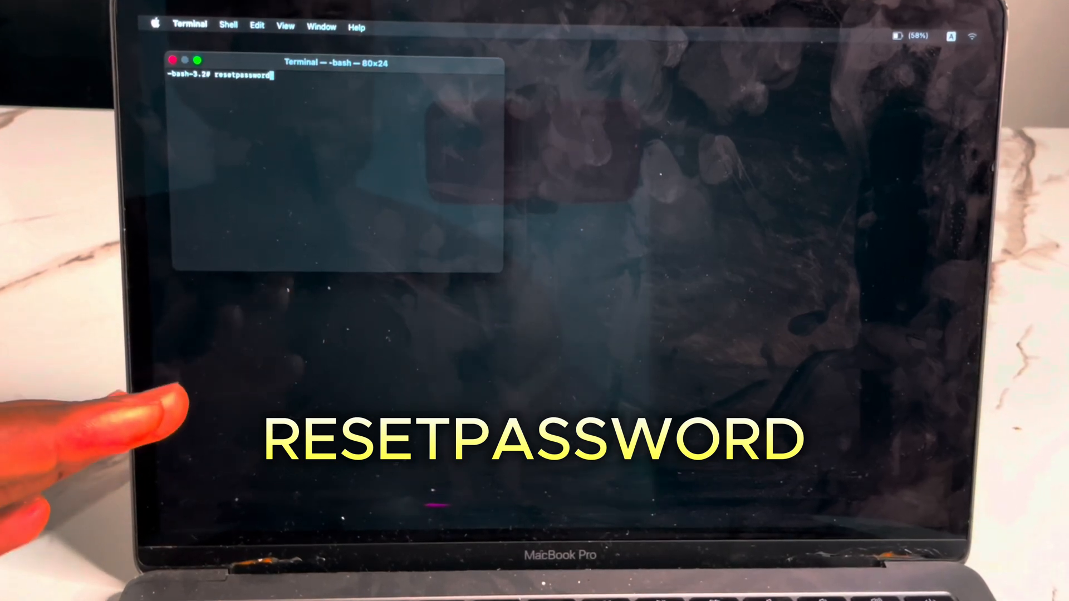
key(Return)
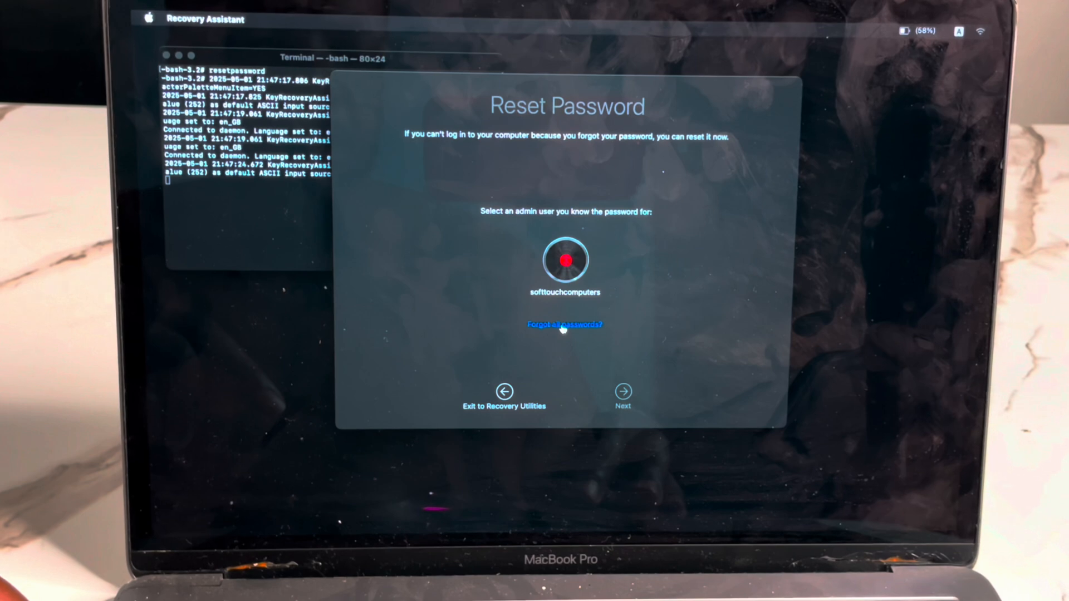
Choose 'Forgot all passwords?' and skip the admin password prompt to reach the new password form.
click(564, 265)
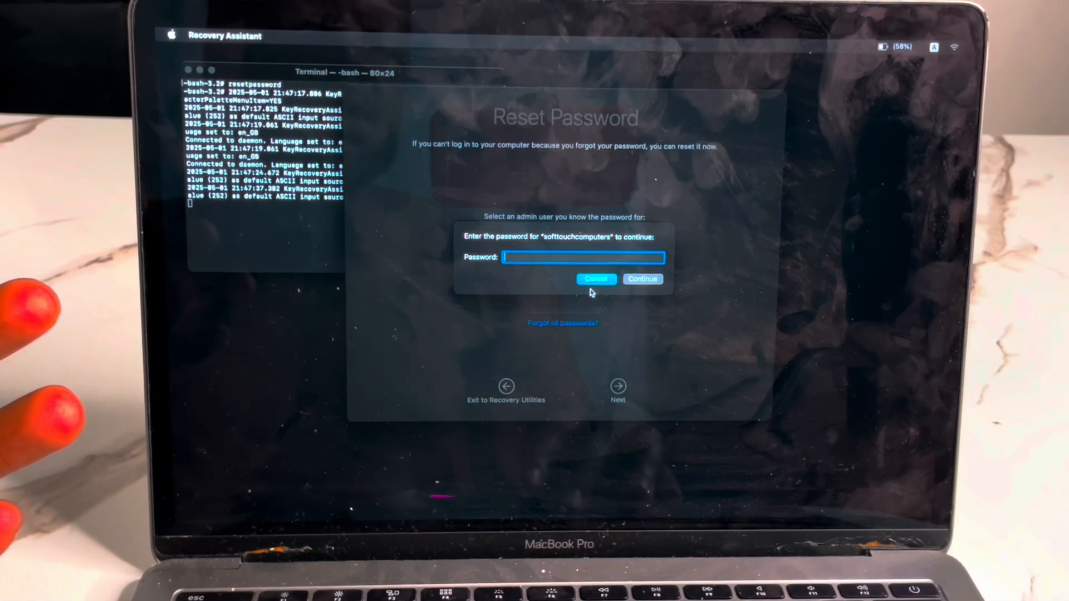
click(642, 279)
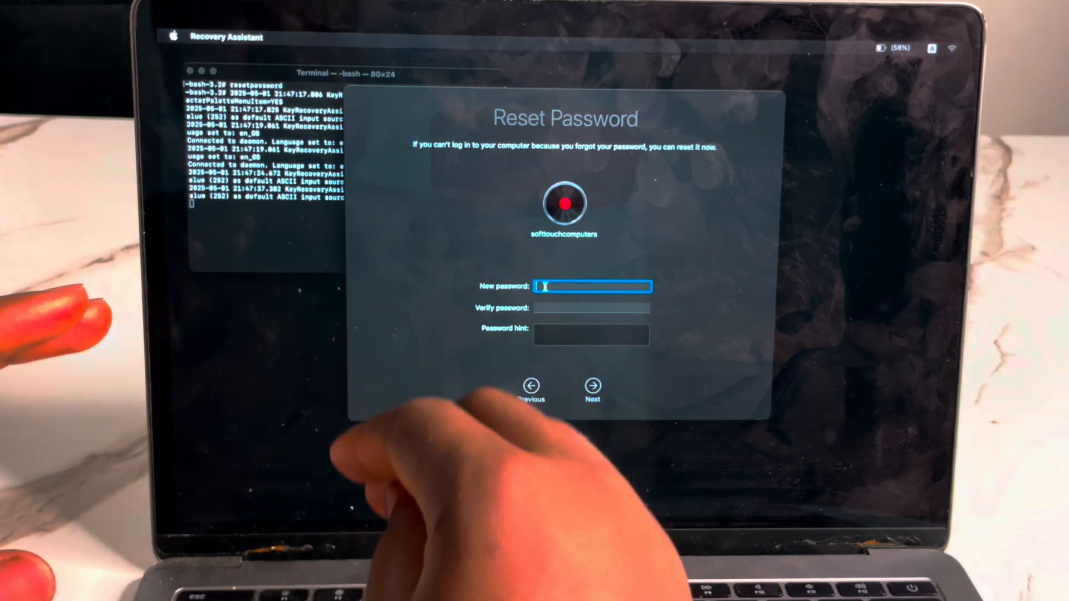
Enter and verify the new softtouchcomputers password, then submit until Reset Password Completed appears.
text(a)
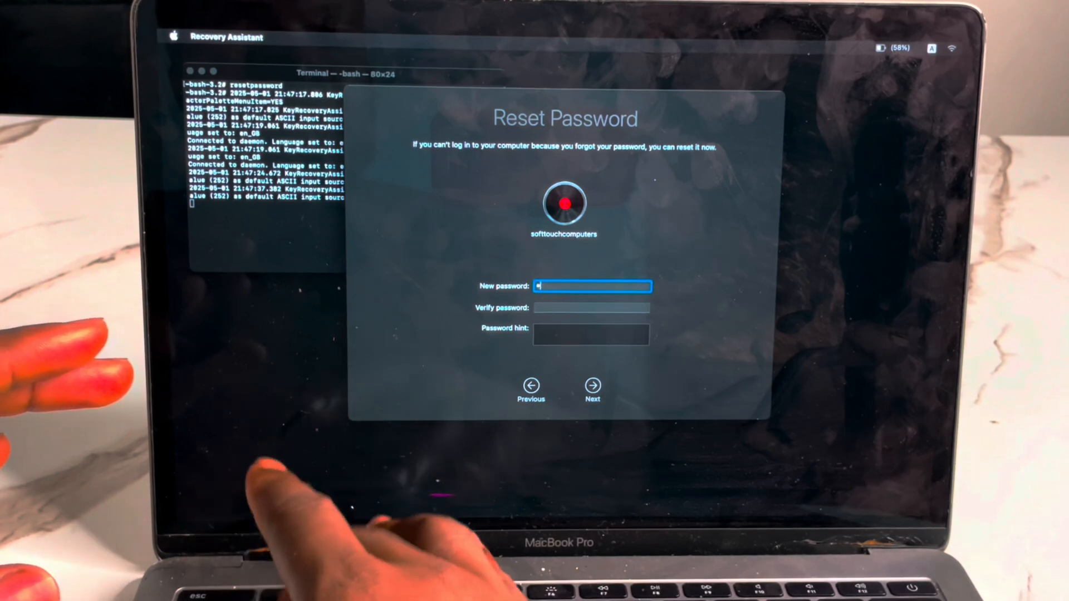
text(password)
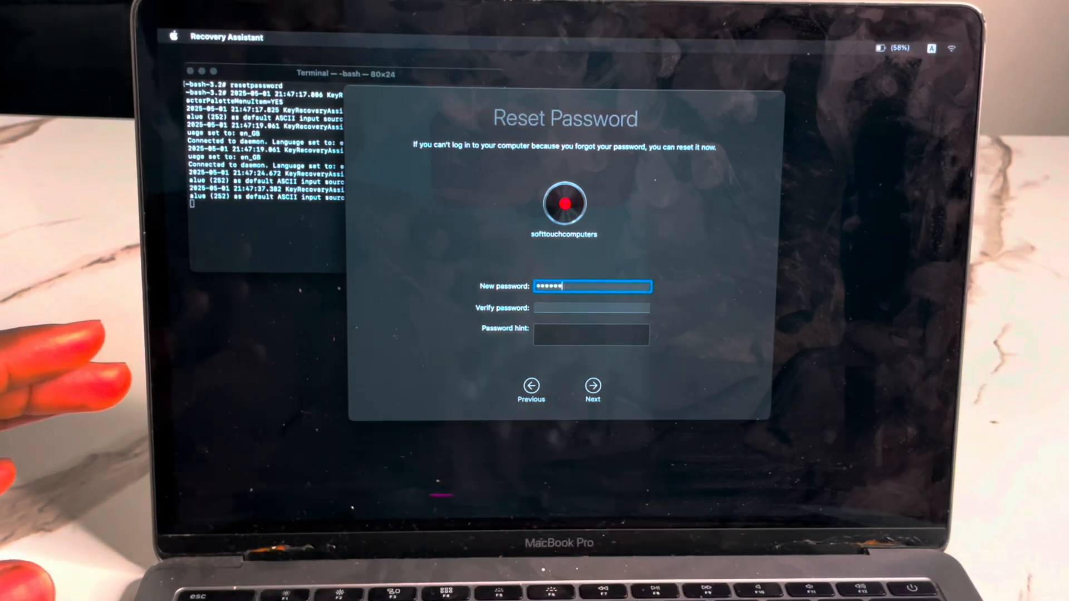
click(592, 308)
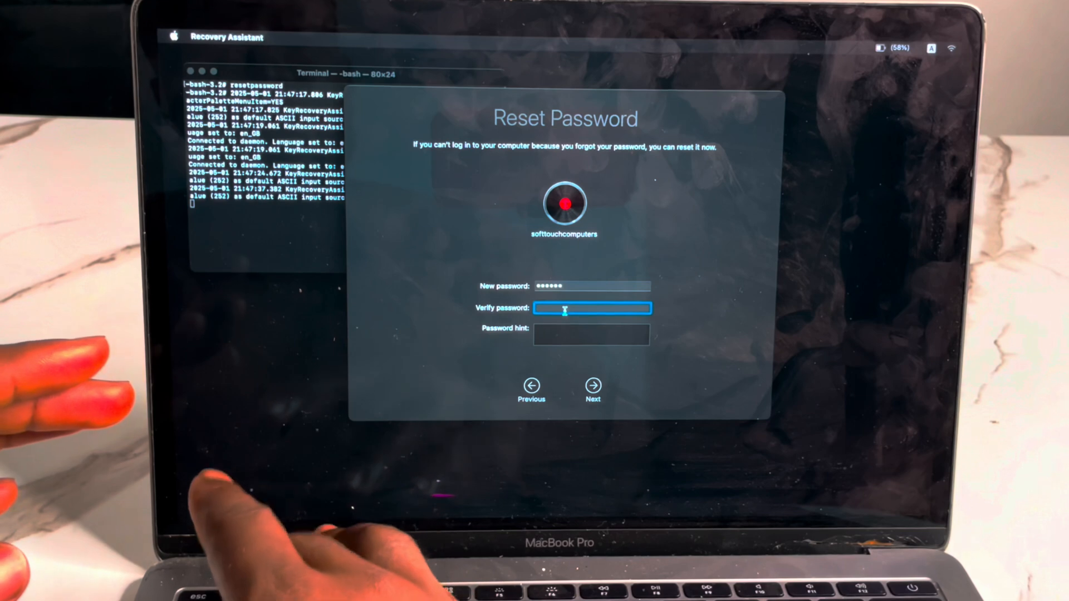
text(••••••)
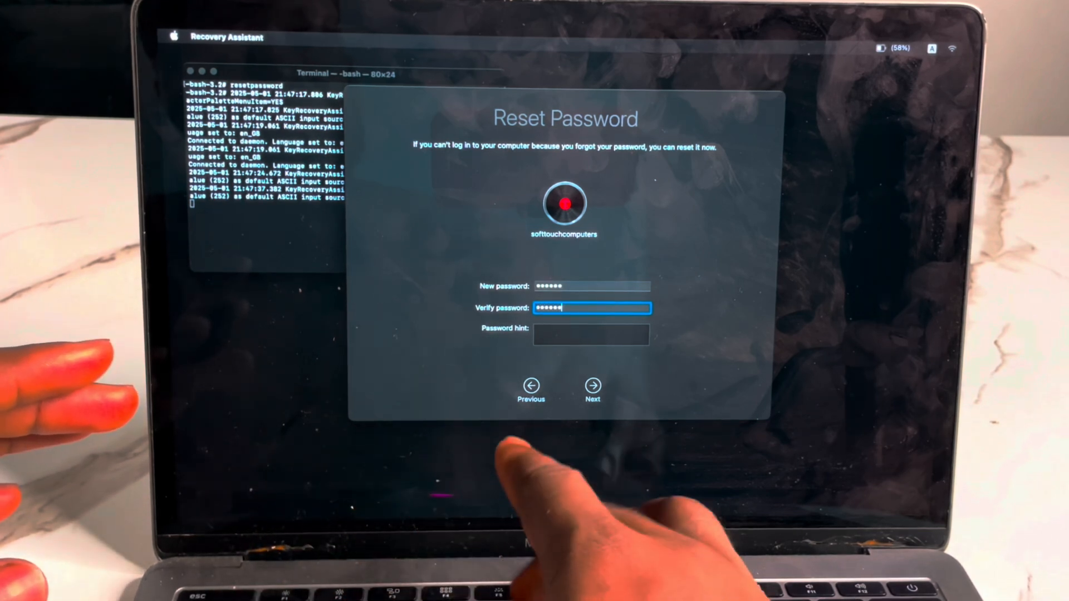
click(591, 332)
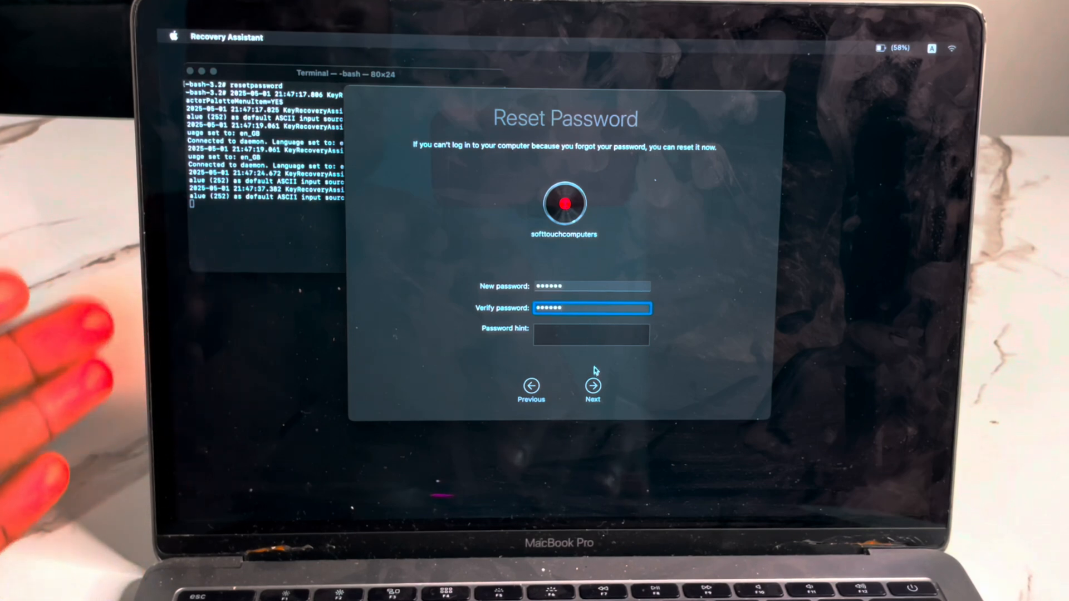
click(592, 385)
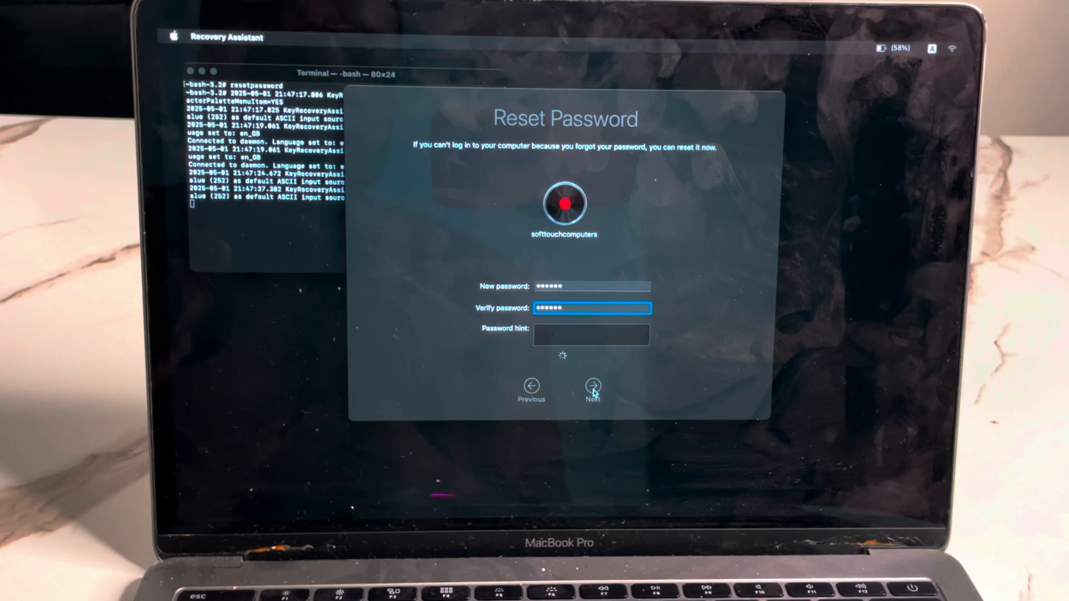
click(592, 385)
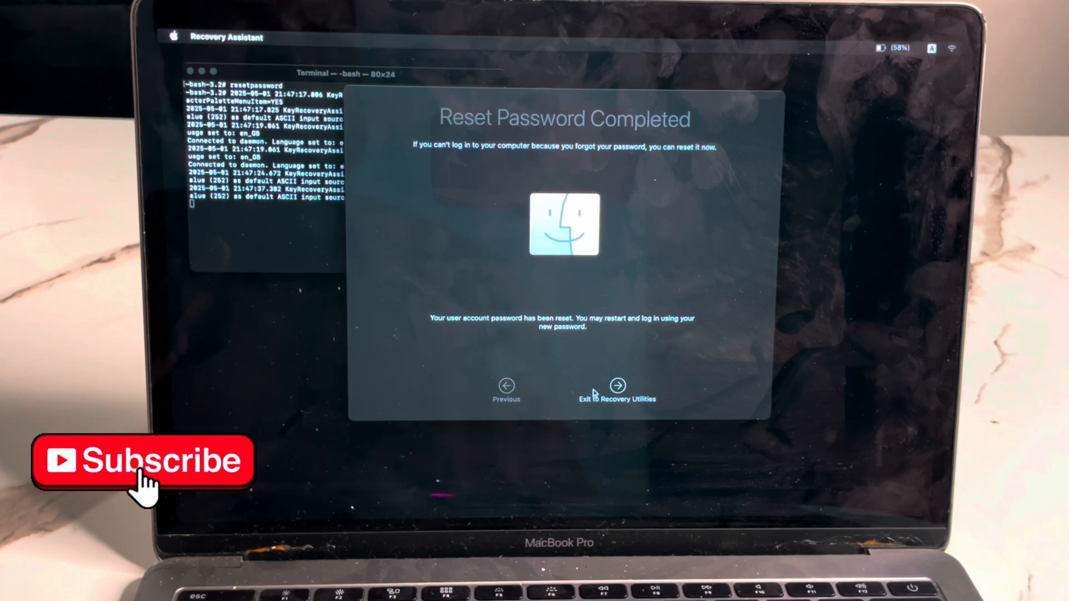
Exit Recovery Assistant back to the macOS Recovery utilities window.
click(616, 386)
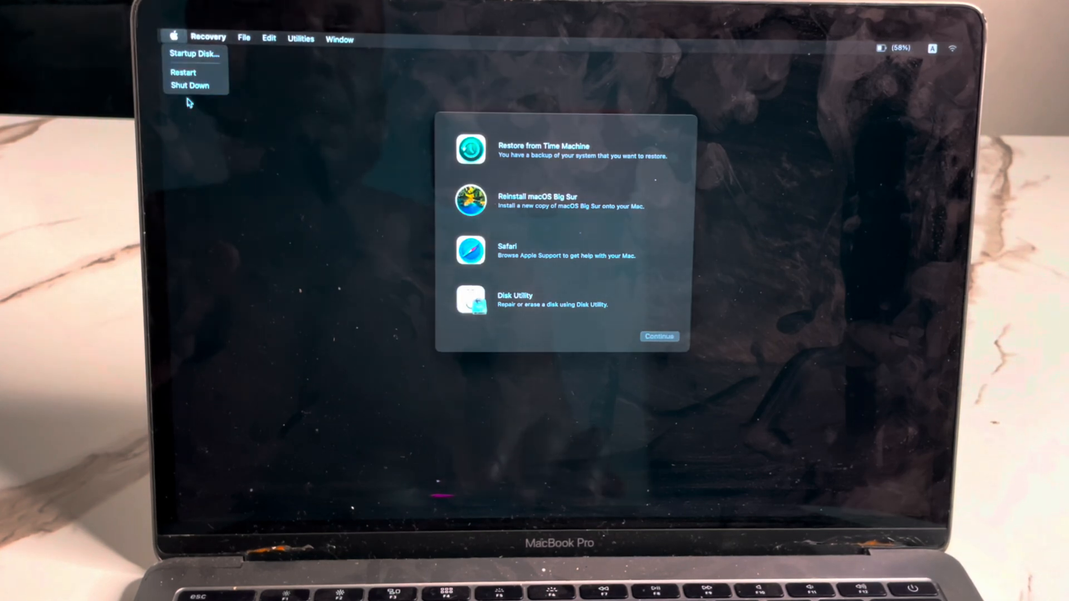
click(182, 72)
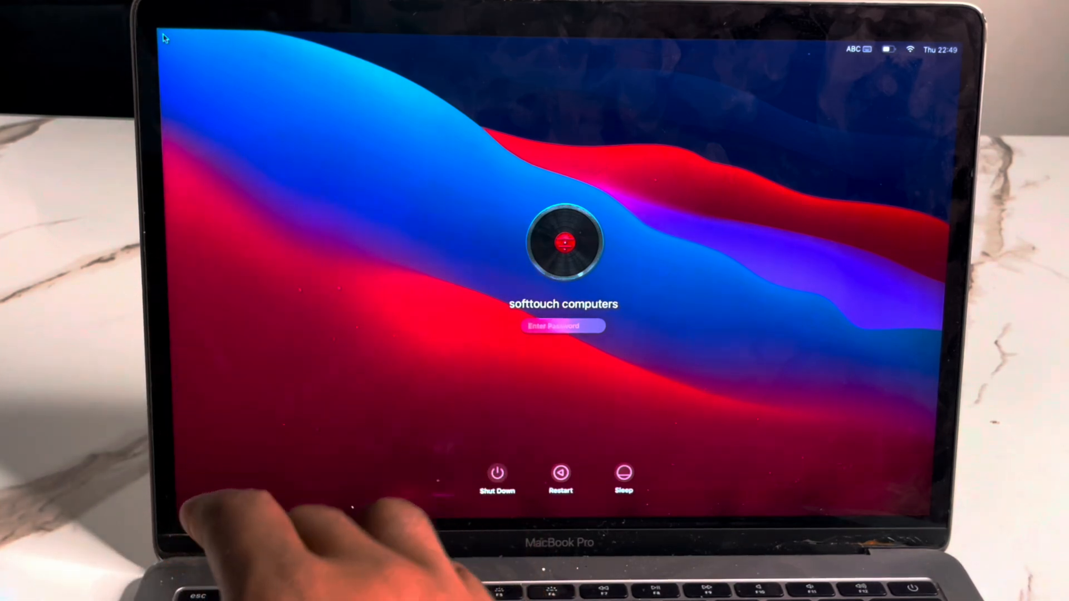
Type the new password into the softtouch computers login password field without submitting.
text(password)
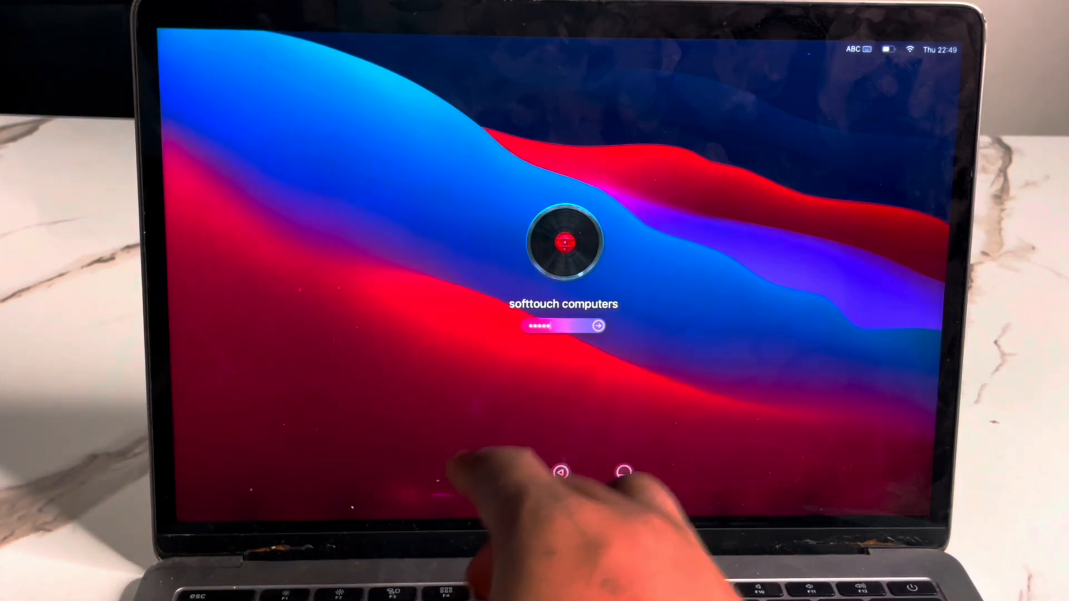